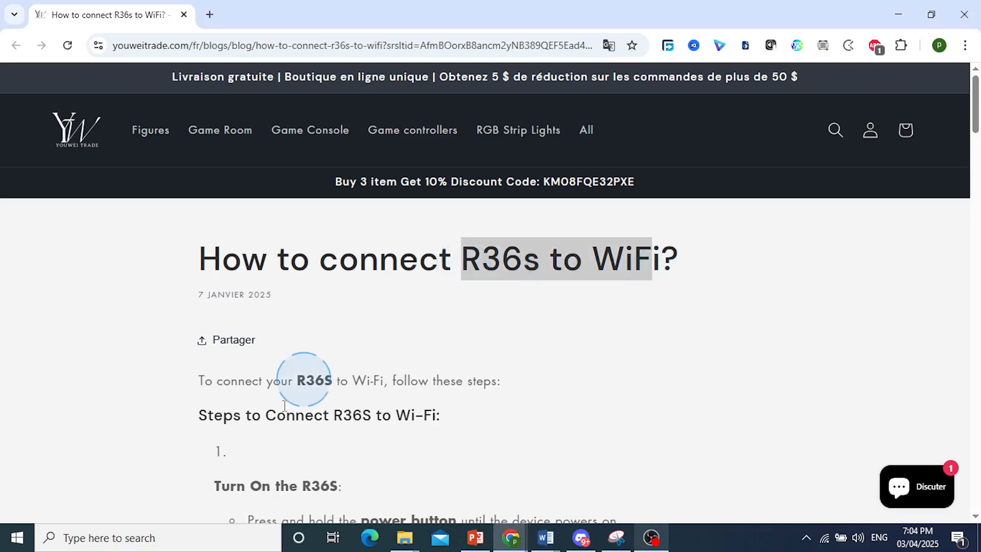
Read steps 1–4, highlighting the press-and-hold power button and gear icon phrases.
scroll("down", 3)
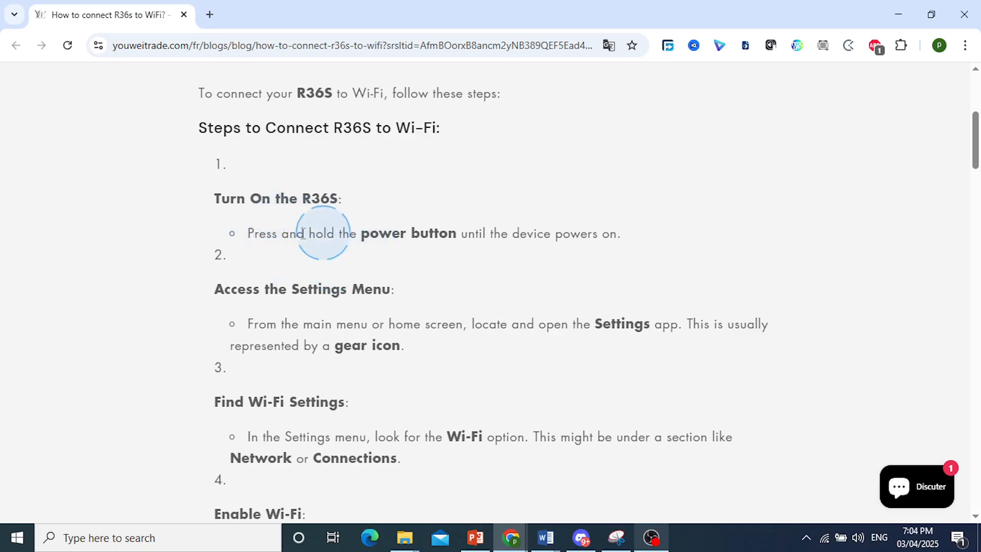
left_click_drag(322, 233, 506, 234)
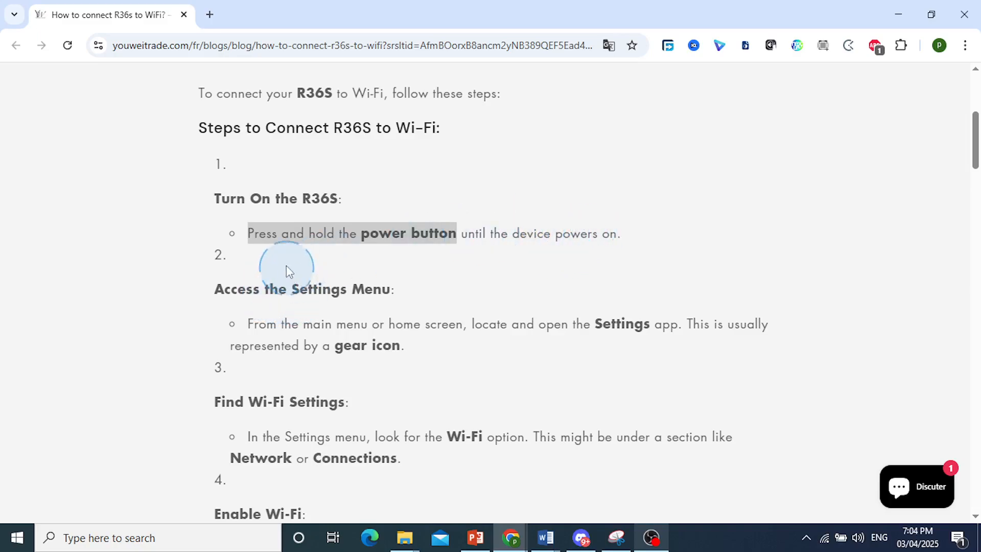
scroll("down", 3)
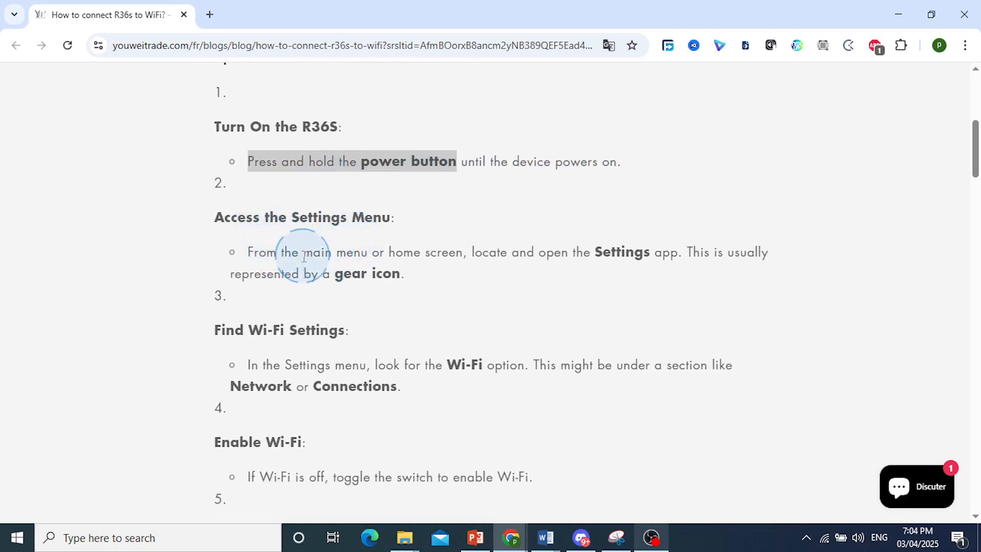
left_click_drag(300, 256, 695, 255)
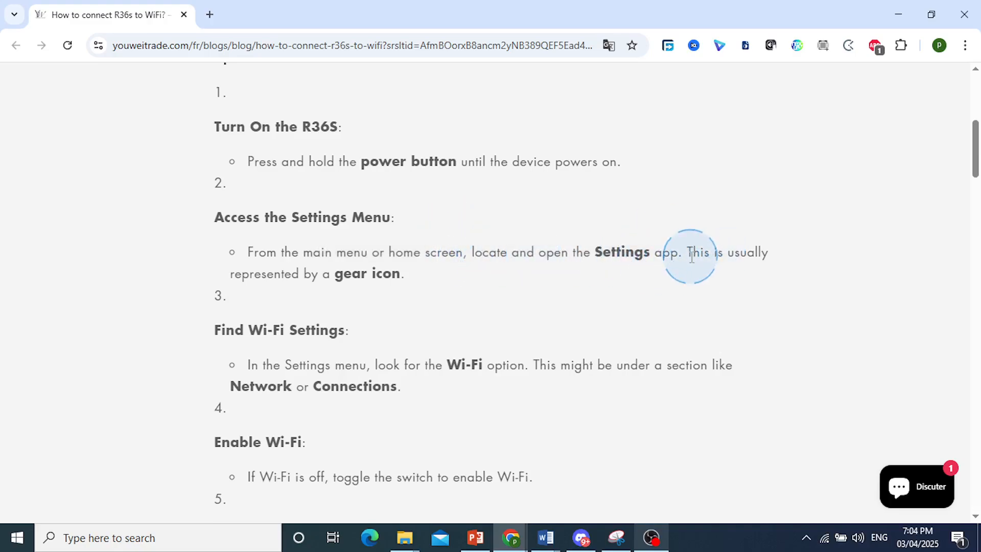
Scroll through steps 3–7 on finding Wi-Fi settings, enabling Wi-Fi and scanning.
scroll("down", 3)
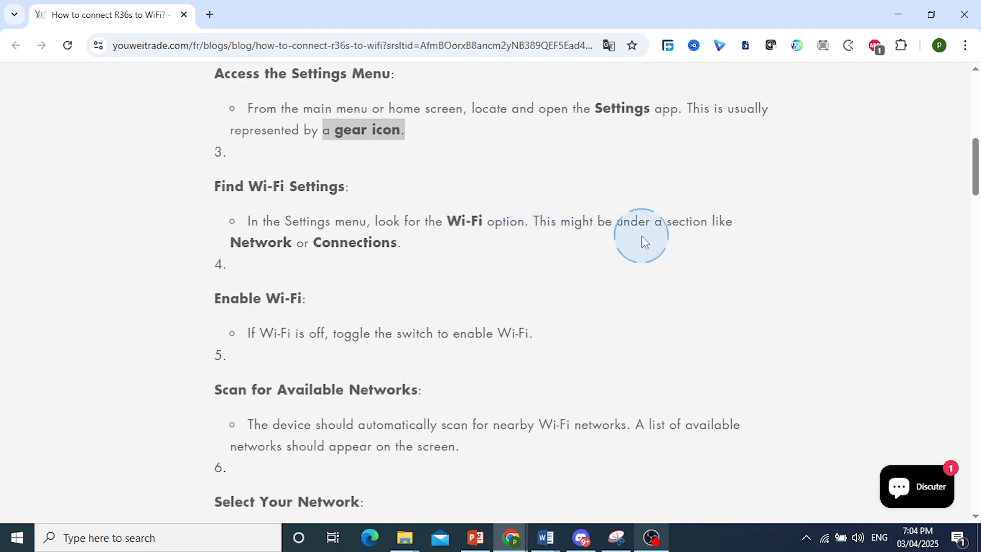
mouse_move(481, 221)
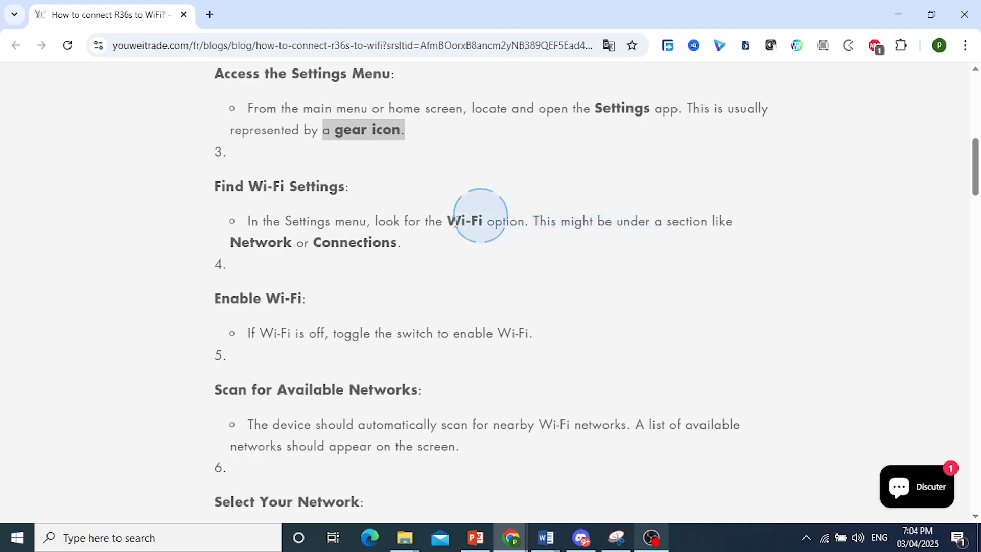
mouse_move(346, 250)
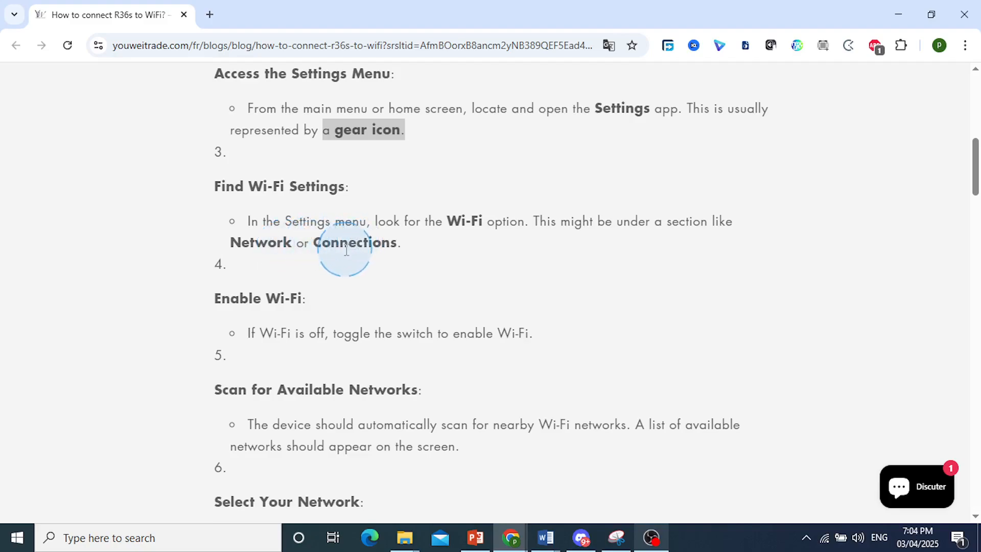
scroll("down", 3)
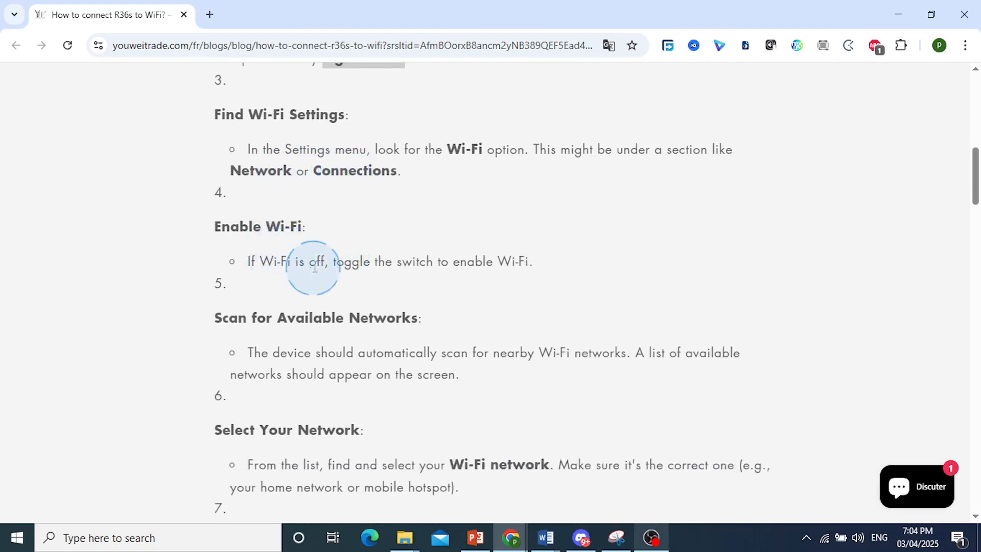
mouse_move(438, 262)
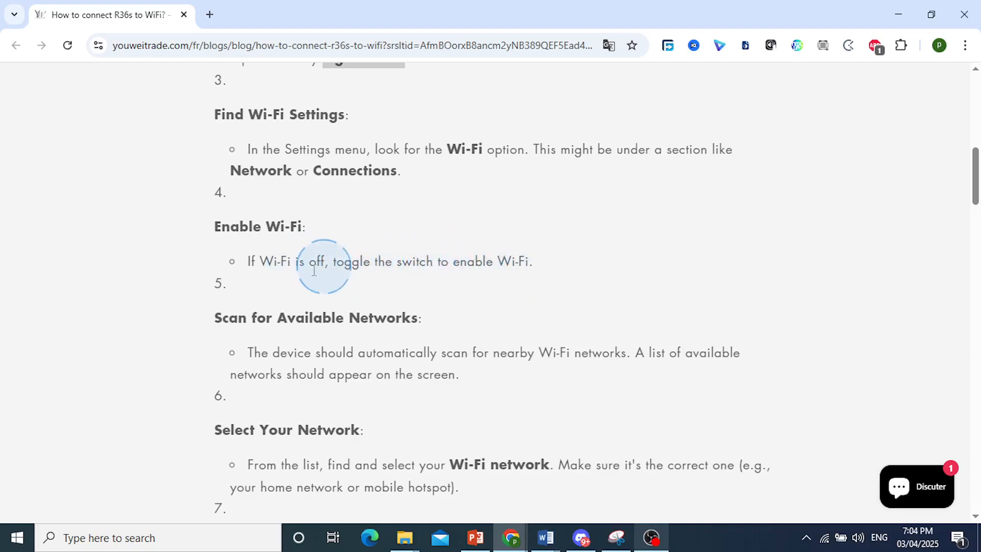
scroll("down", 3)
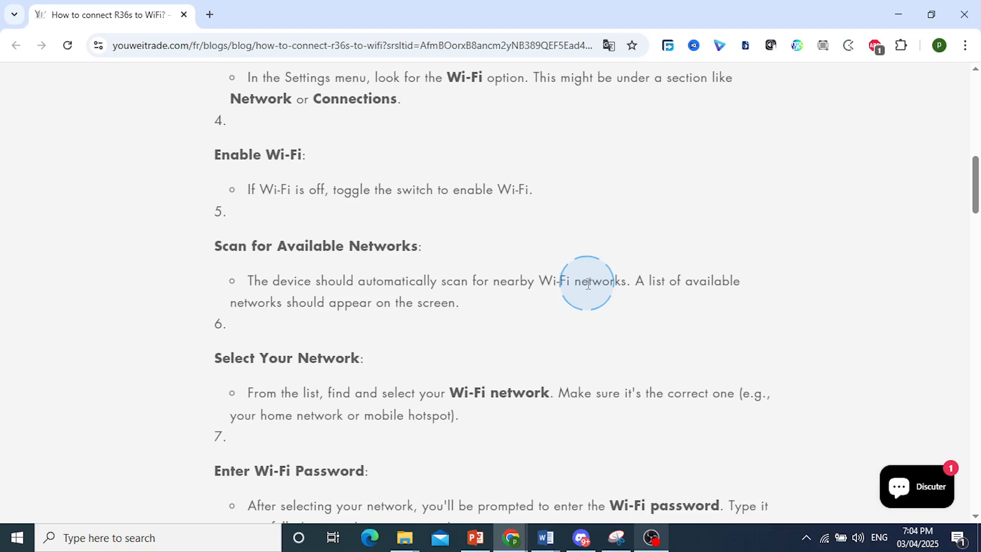
mouse_move(352, 287)
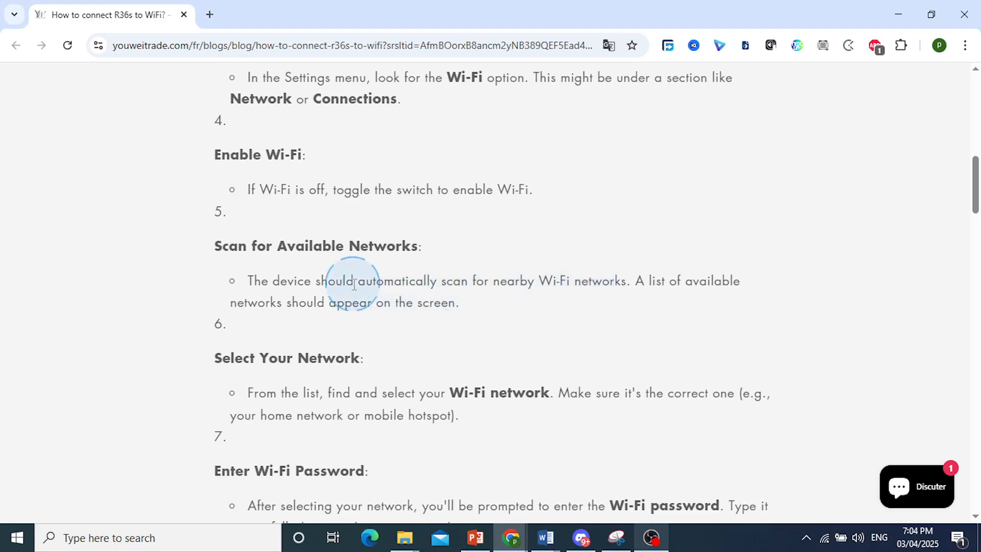
Highlight 'Make sure it's the correct one' in Select Your Network, then scroll to step 8.
scroll("down", 3)
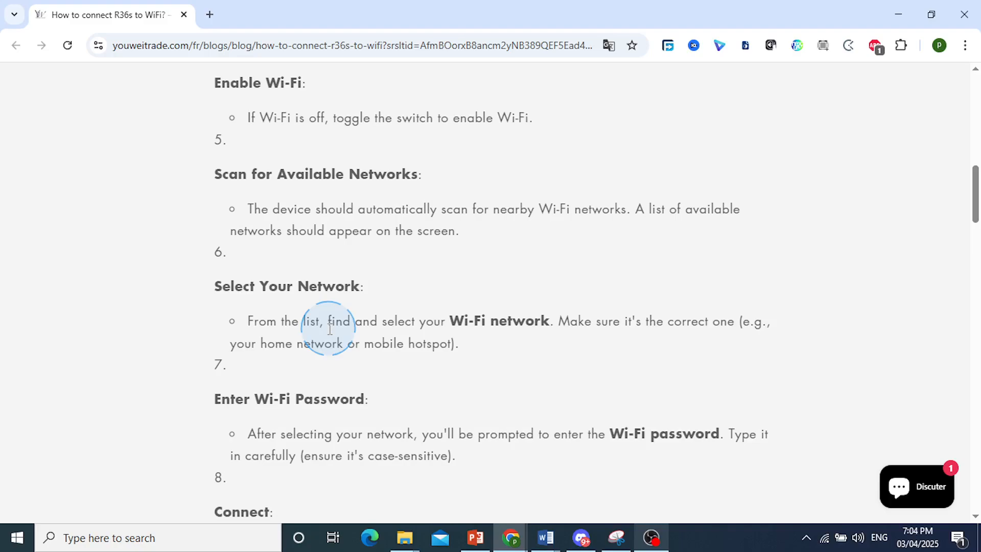
left_click_drag(330, 329, 446, 321)
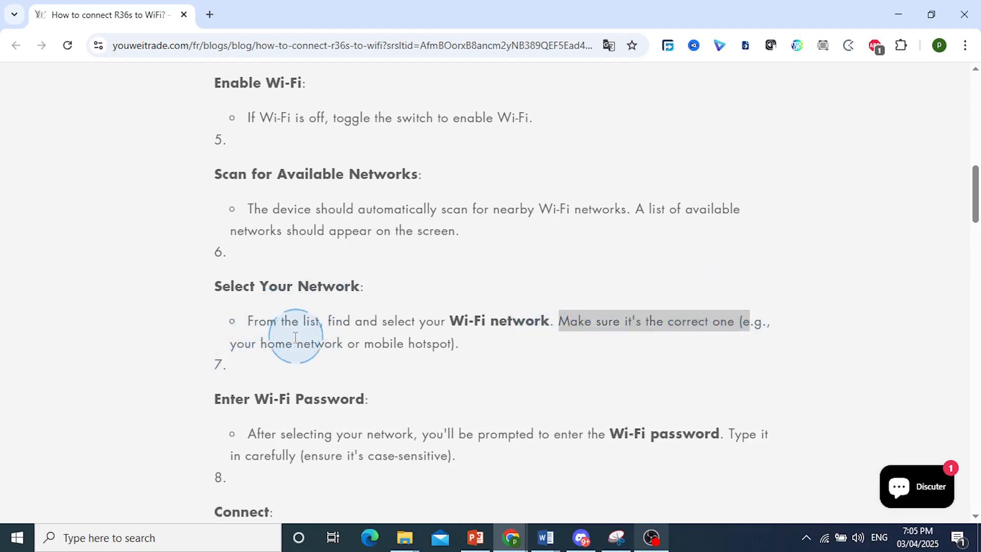
scroll("down", 3)
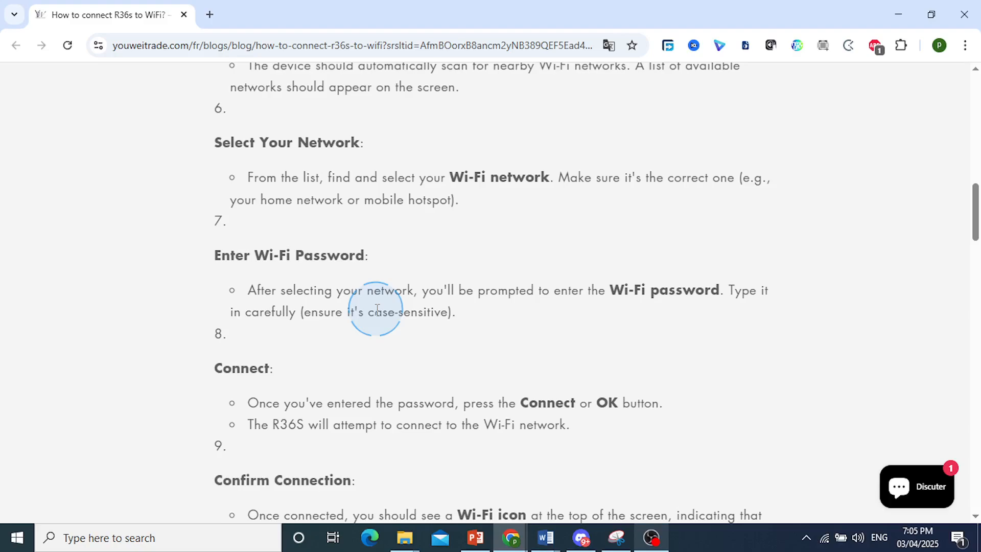
Highlight the 'R36S will attempt to connect' and Wi-Fi icon sentences in steps 8–9.
scroll("down", 3)
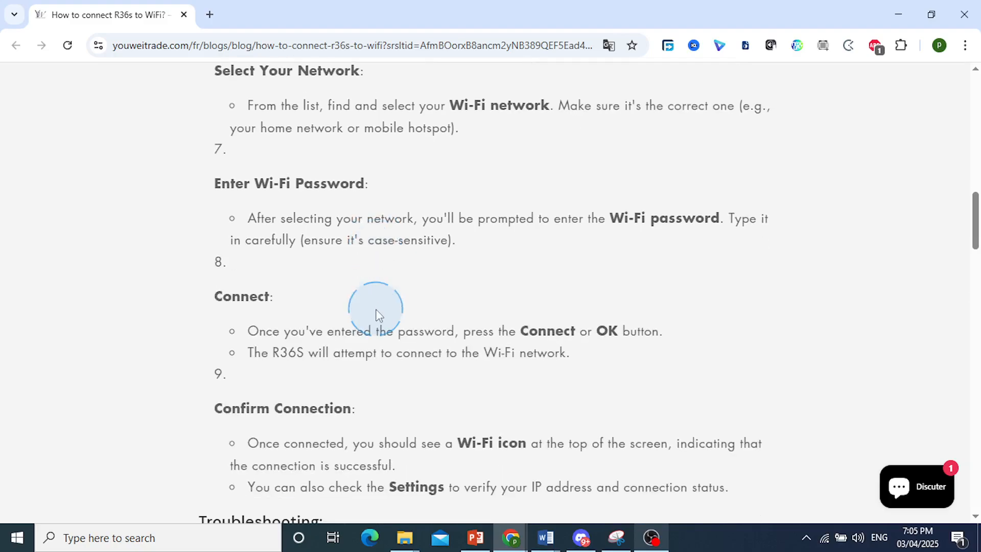
left_click_drag(345, 331, 476, 331)
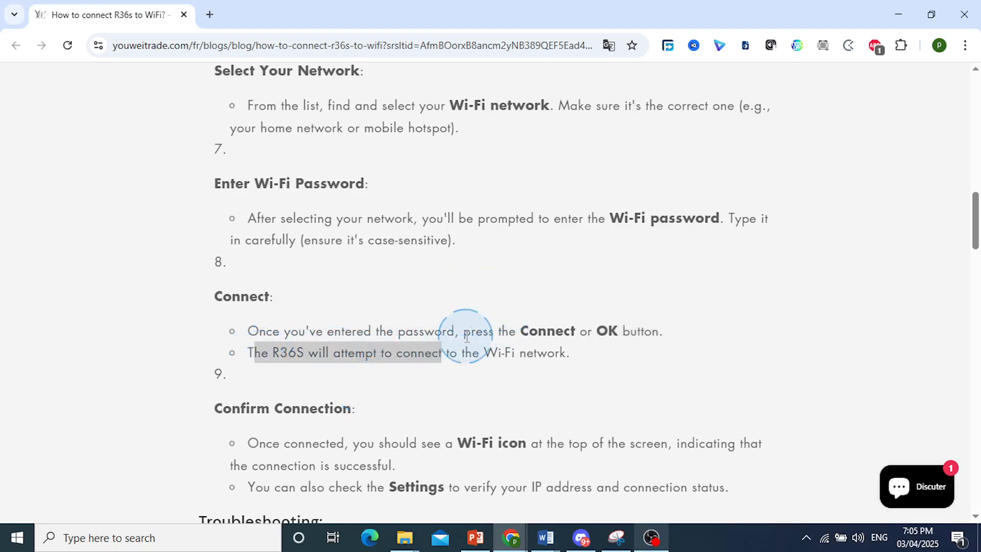
scroll("down", 3)
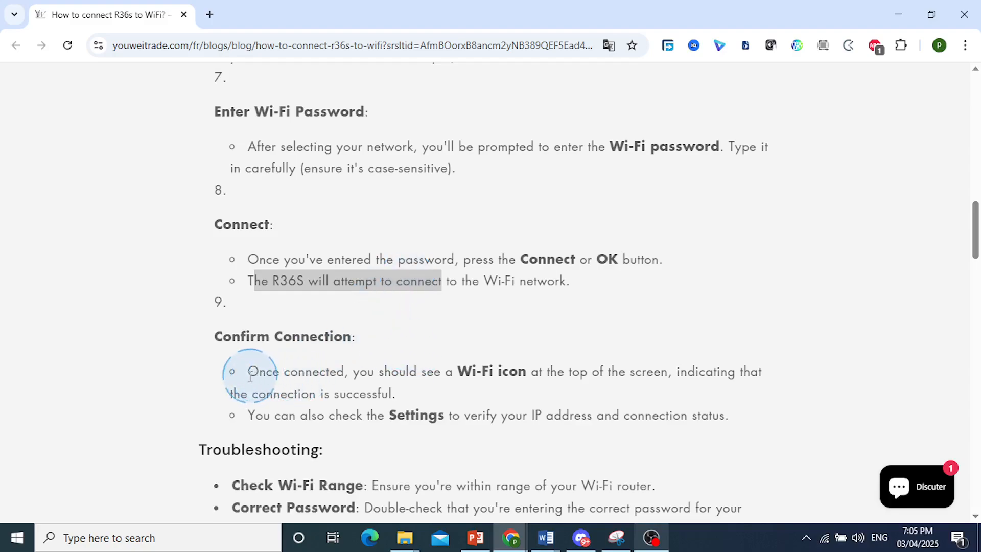
double_click(491, 372)
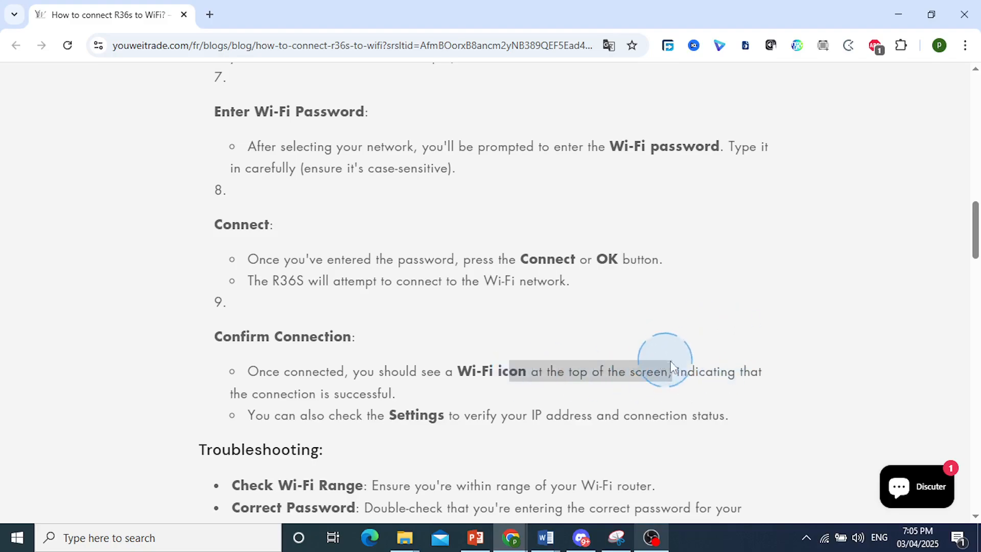
left_click_drag(669, 369, 337, 394)
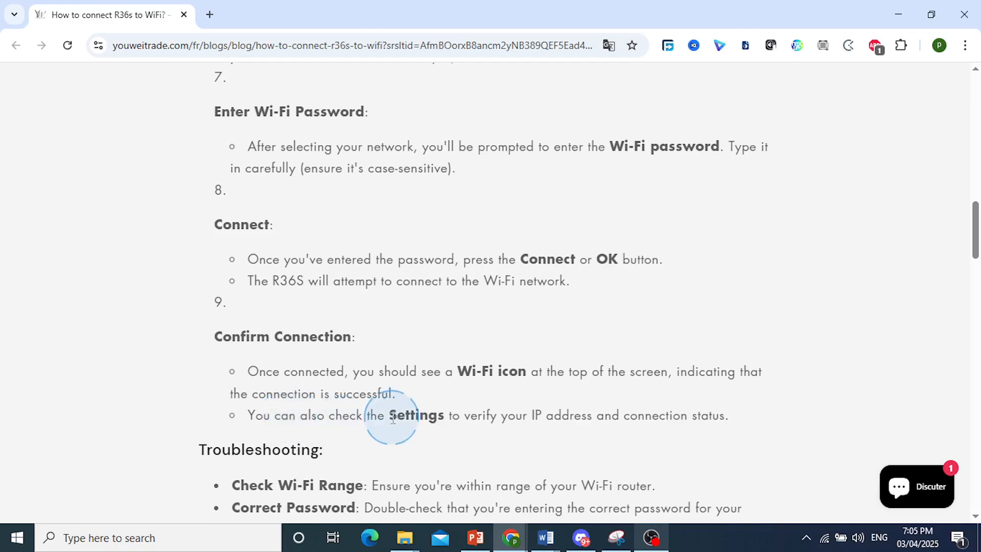
mouse_move(538, 418)
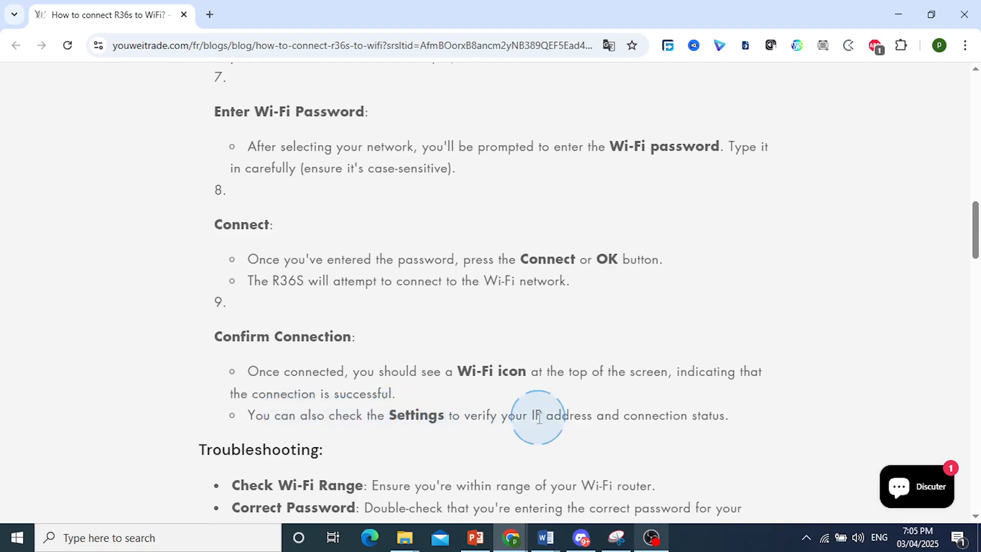
Highlight the Reboot Device tip in Troubleshooting, then scroll back up to the article title.
scroll("down", 3)
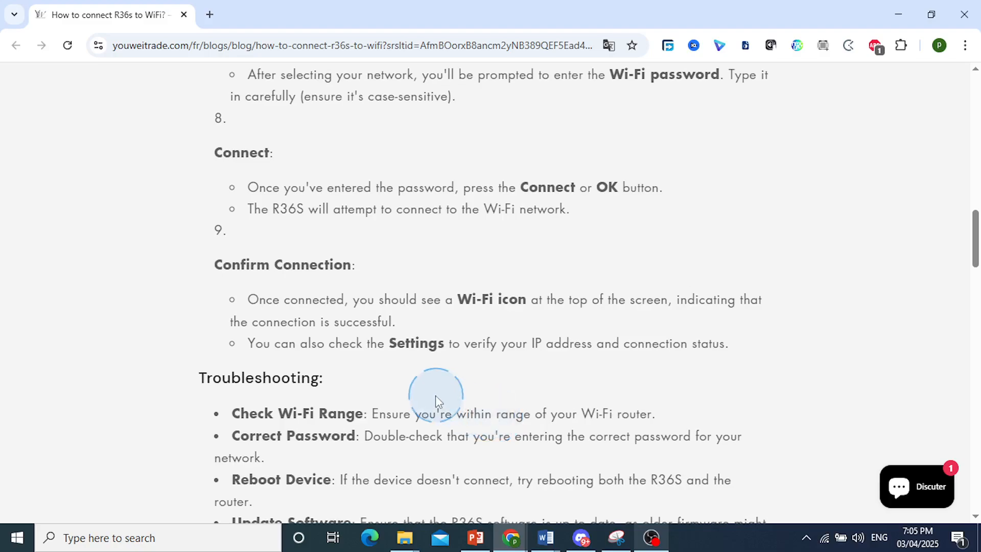
scroll("down", 3)
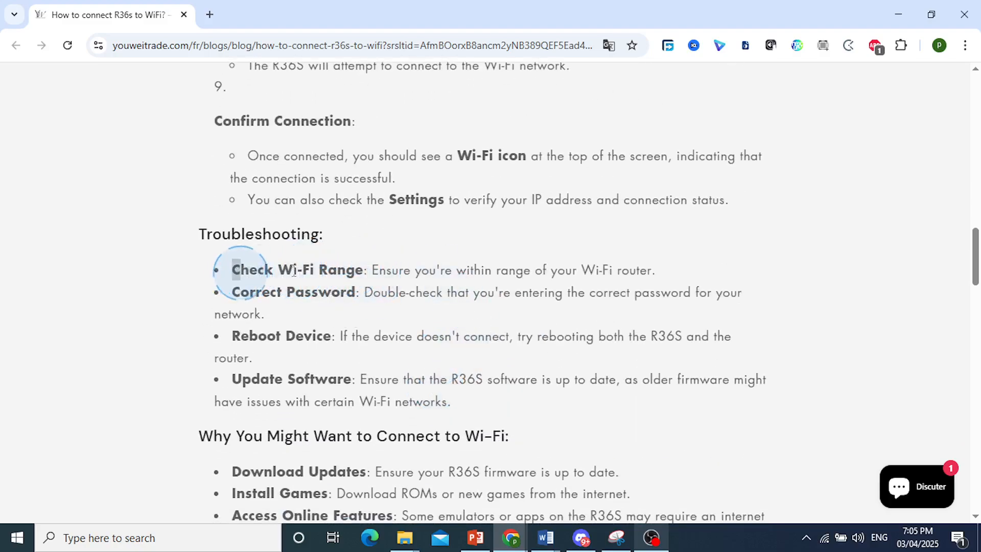
left_click_drag(232, 270, 385, 270)
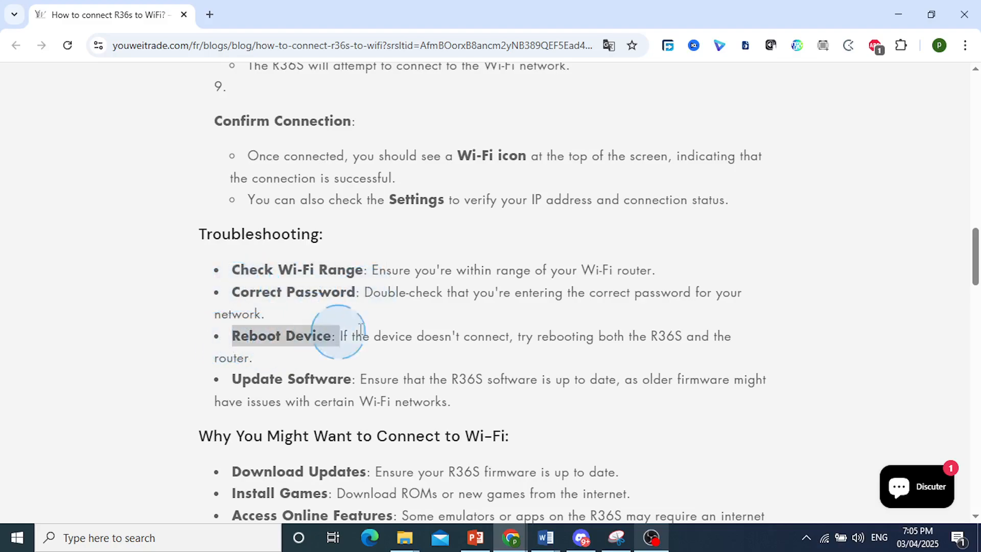
left_click_drag(337, 336, 657, 336)
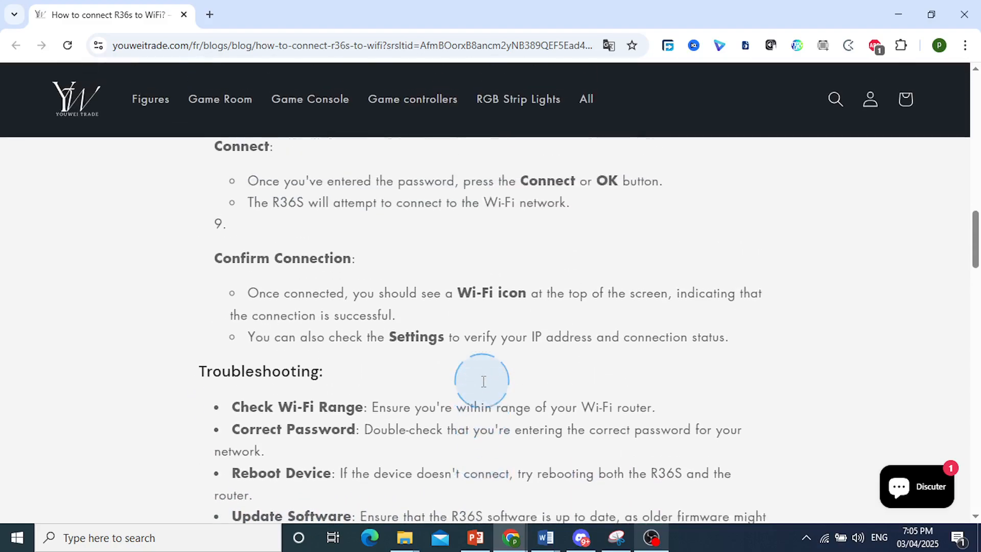
scroll("up", 3)
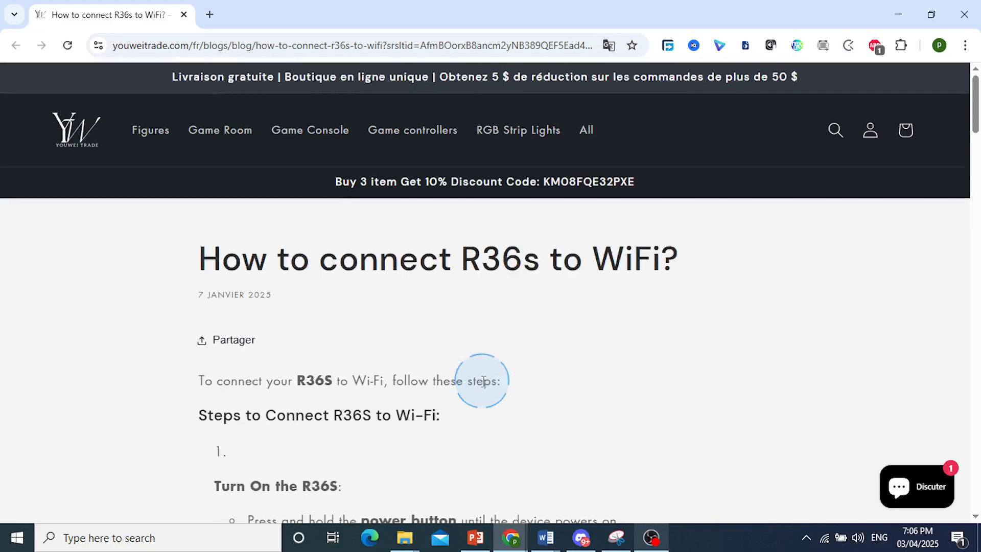